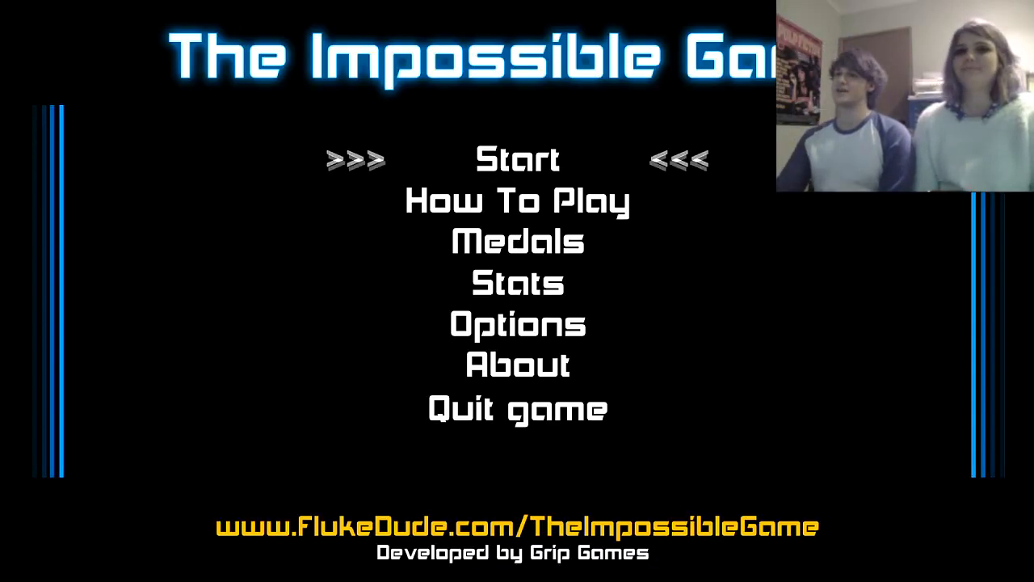
# Step: Start a new game and pick Level 1, Fire Aura
pyautogui.click(516, 158)
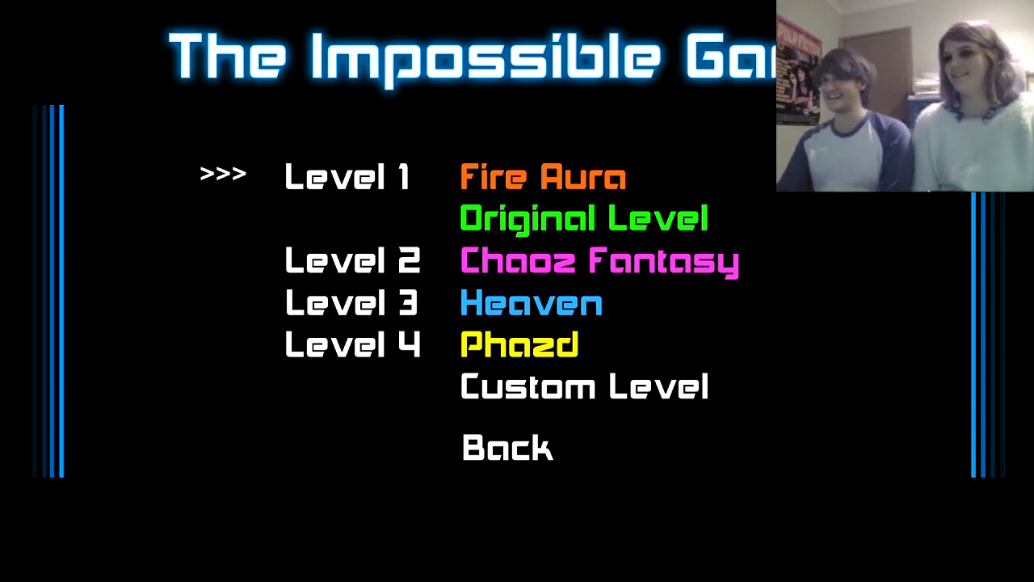
pyautogui.click(536, 175)
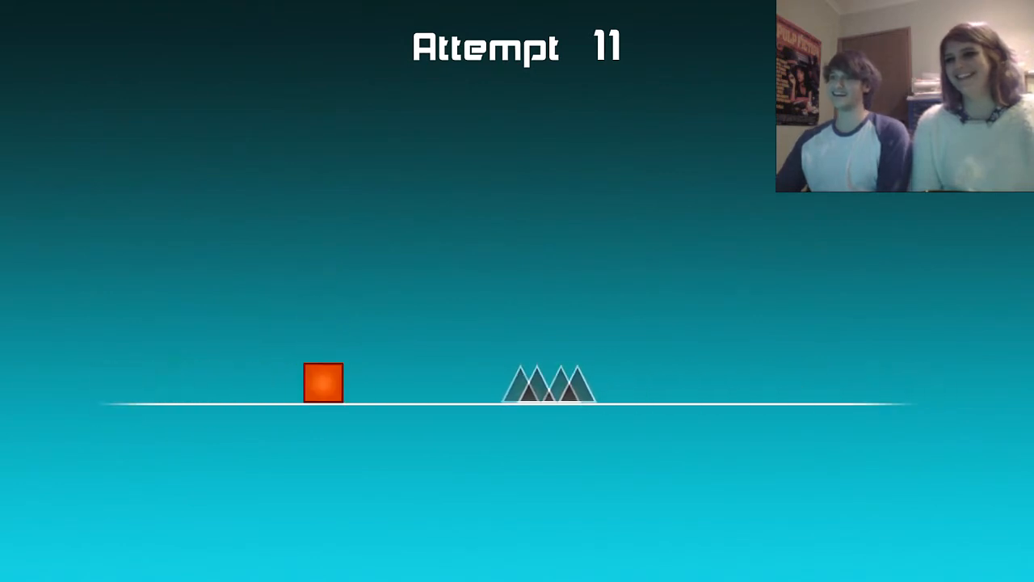
# Step: Jump the orange cube over the opening spike rows across repeated attempts
pyautogui.click(325, 388)
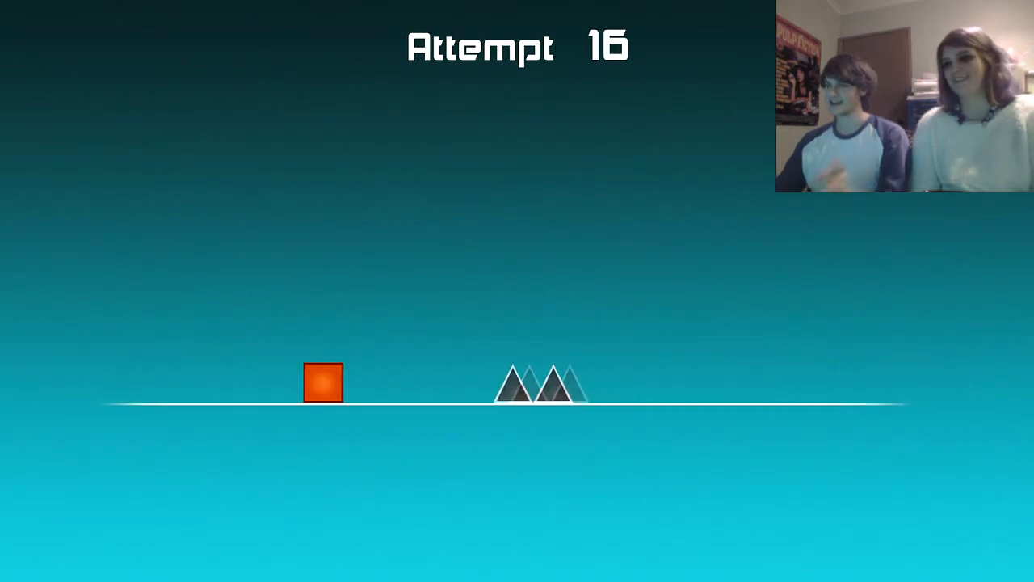
pyautogui.click(325, 396)
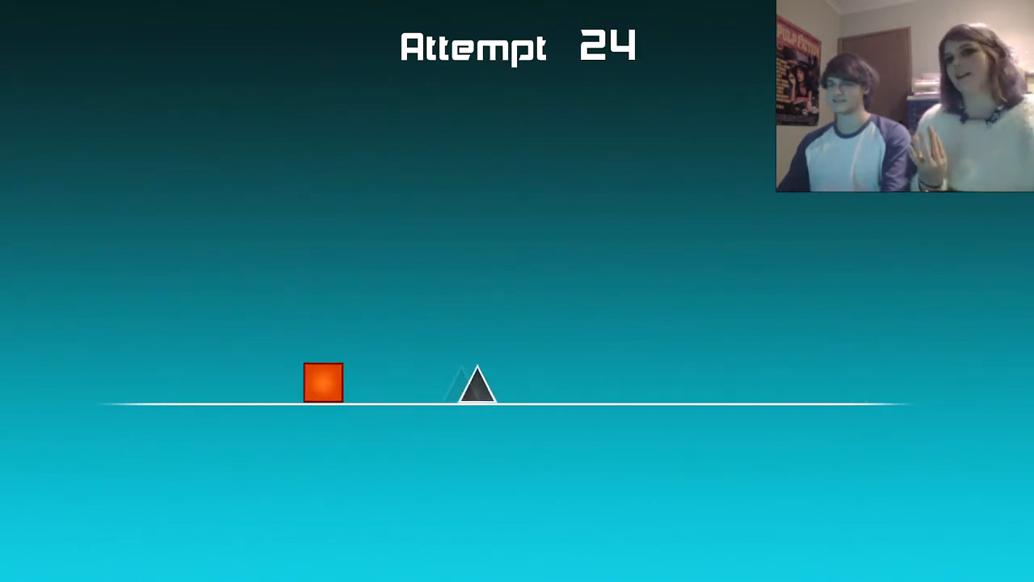
# Step: Jump the cube over the single spike and across the black block platforms
pyautogui.press('space')
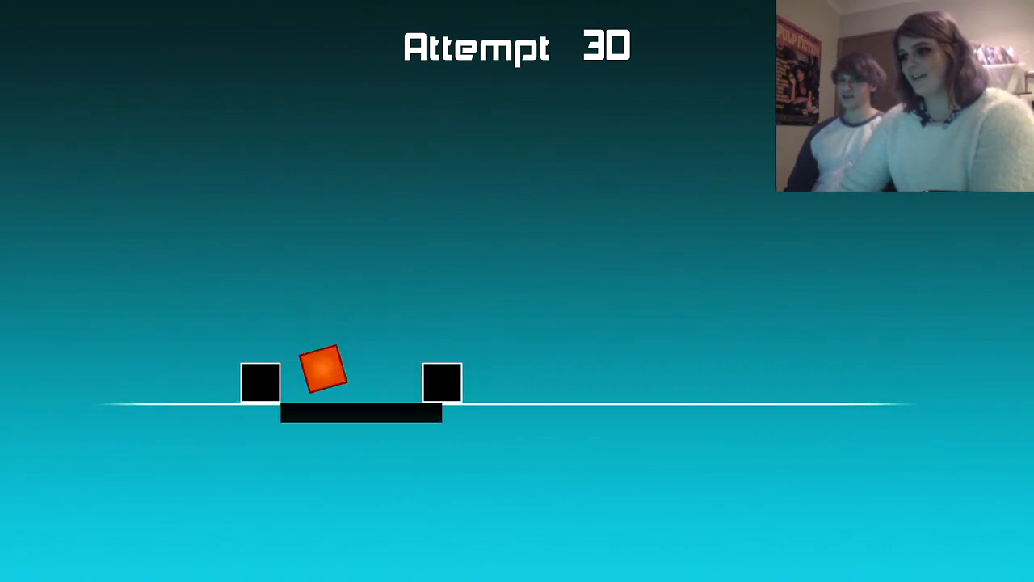
pyautogui.click(321, 388)
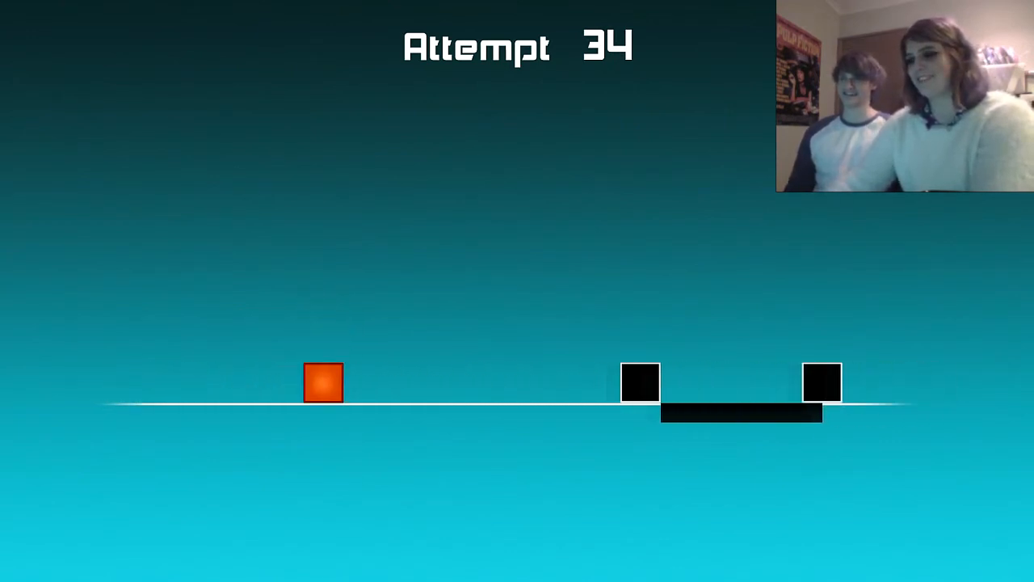
# Step: Jump the cube over the upcoming obstacles, reaching attempt 36
pyautogui.press('space')
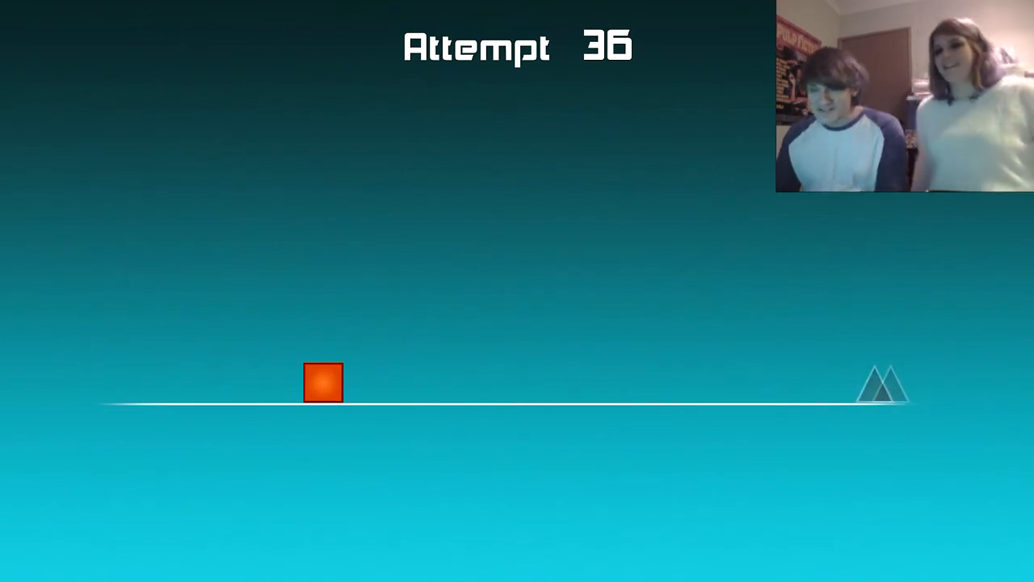
# Step: Jump the cube over the first spikes and next hazard, reaching attempt 46
pyautogui.click(325, 386)
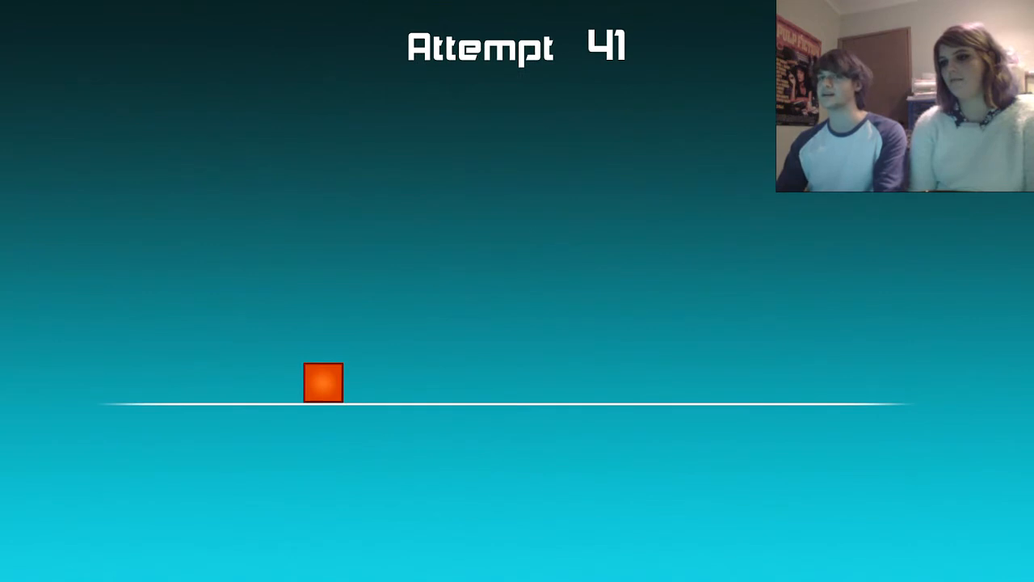
pyautogui.click(324, 382)
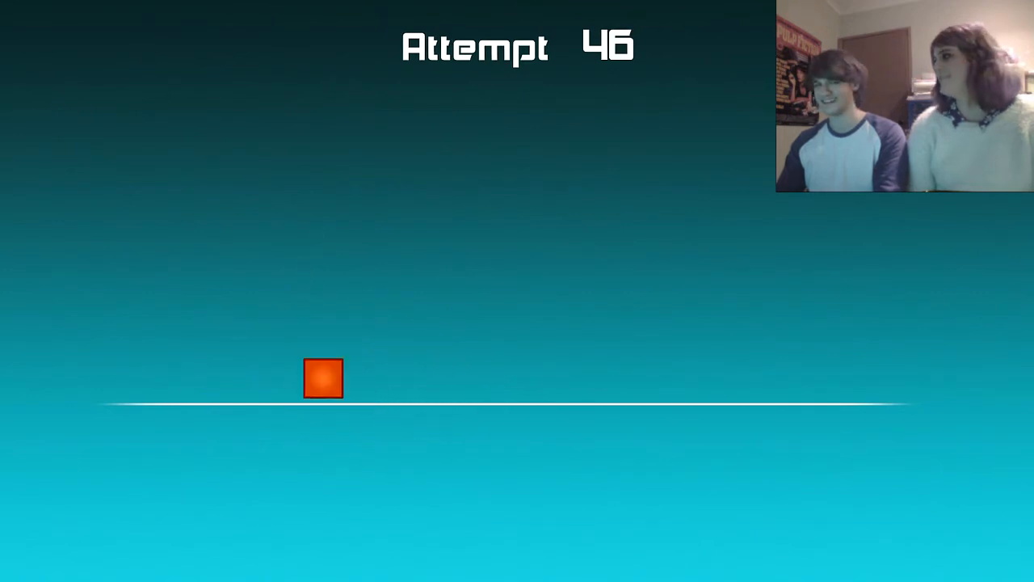
pyautogui.click(325, 387)
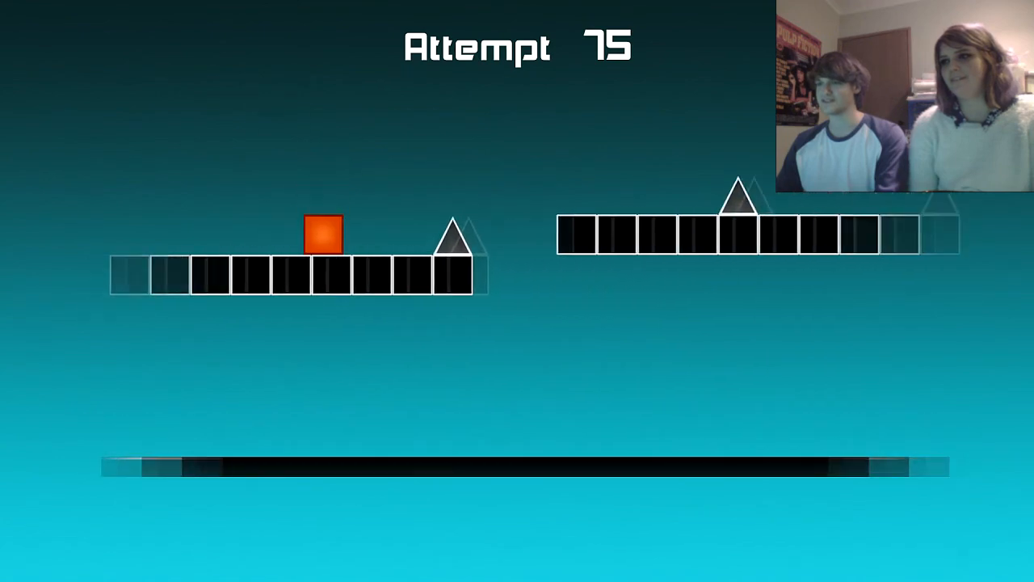
# Step: Jump the cube toward the raised block past the staircase on attempt 75
pyautogui.click(323, 251)
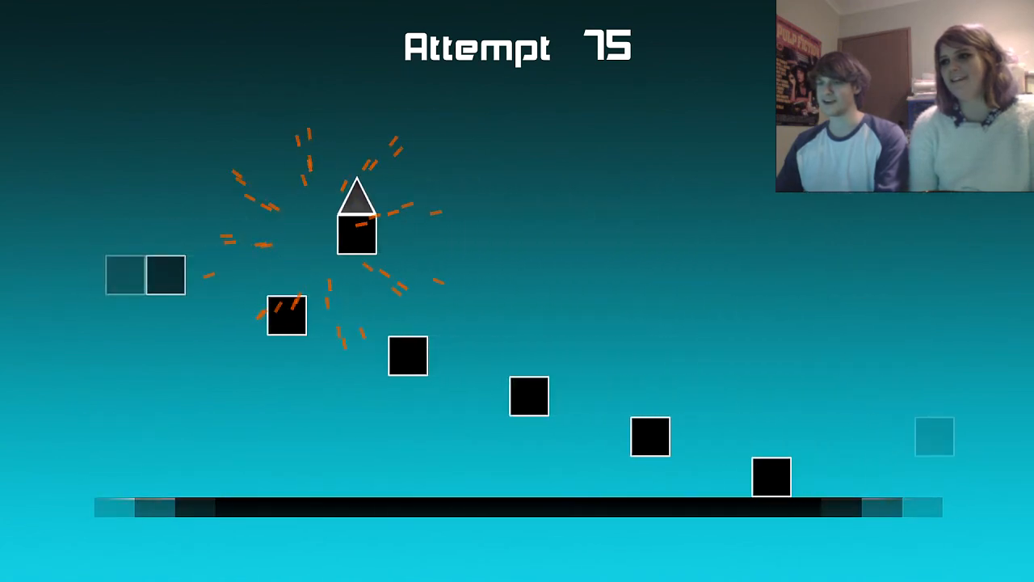